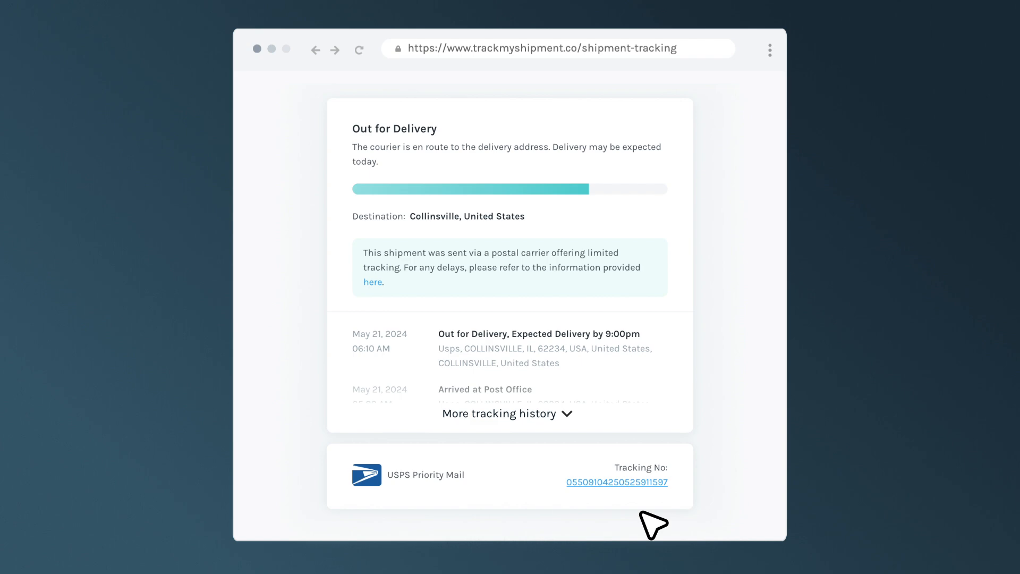
Expand 'More tracking history' and browse the full list of USPS delivery events.
{"action": "left_click", "coordinate": [507, 414]}
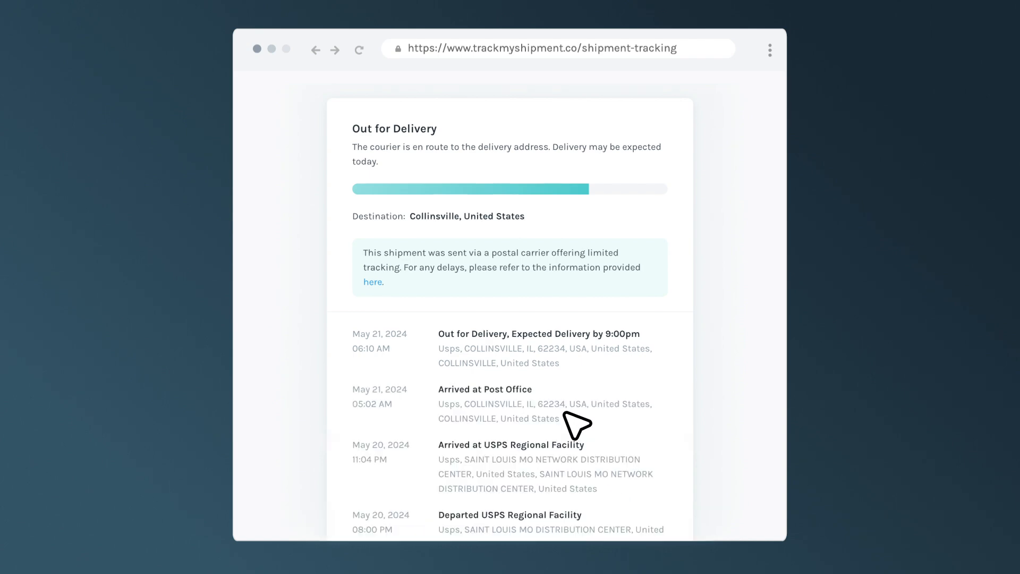
{"action": "scroll", "scroll_direction": "down", "scroll_amount": 3}
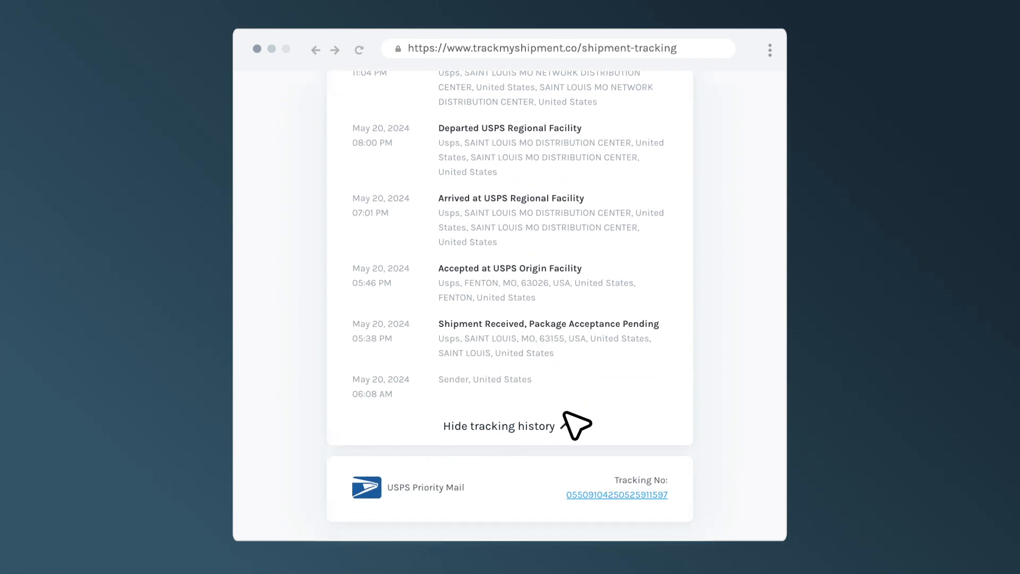
{"action": "left_click", "coordinate": [500, 425]}
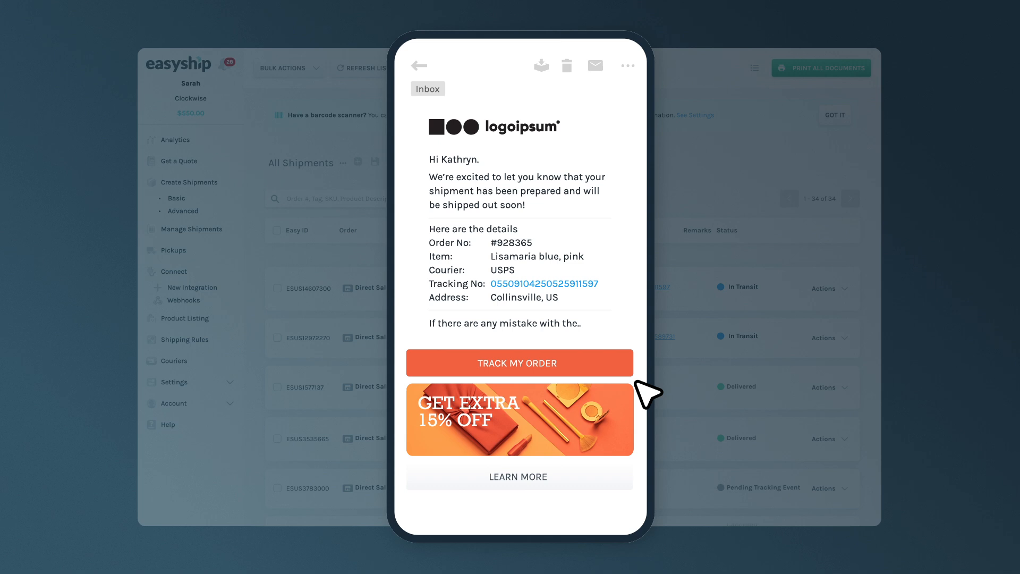
Show the branded shipment notification email with order details and the Track My Order button.
{"action": "left_click", "coordinate": [520, 363]}
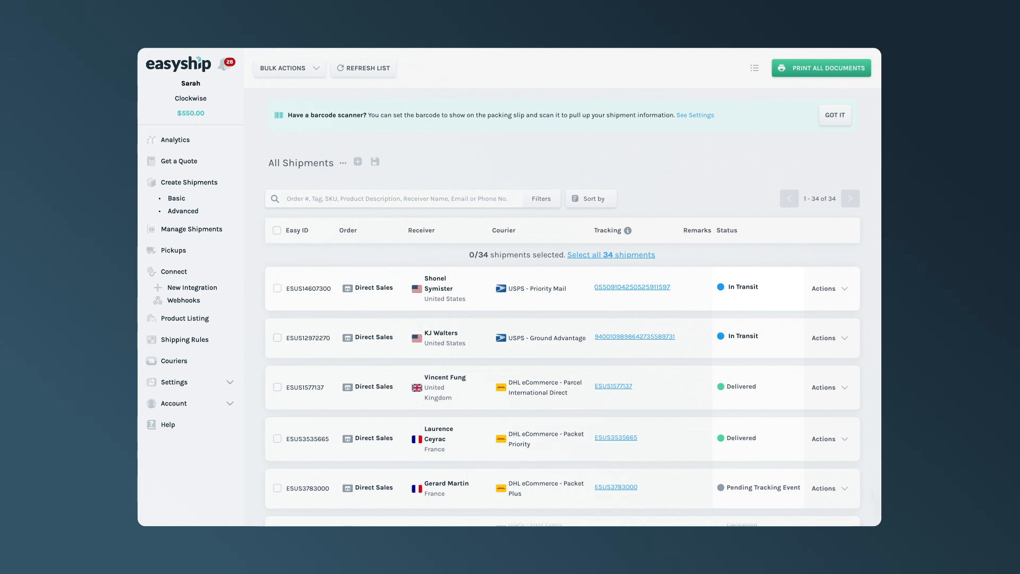
{"action": "mouse_move", "coordinate": [927, 398]}
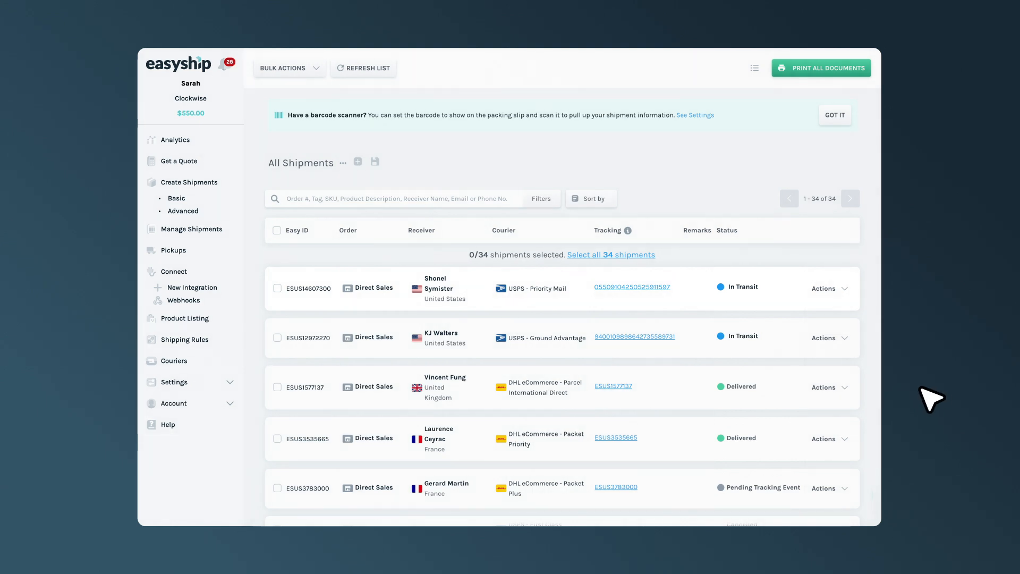
View details of shipment ESUS15702934 via Actions > View Details and browse its Status History.
{"action": "left_click", "coordinate": [823, 289]}
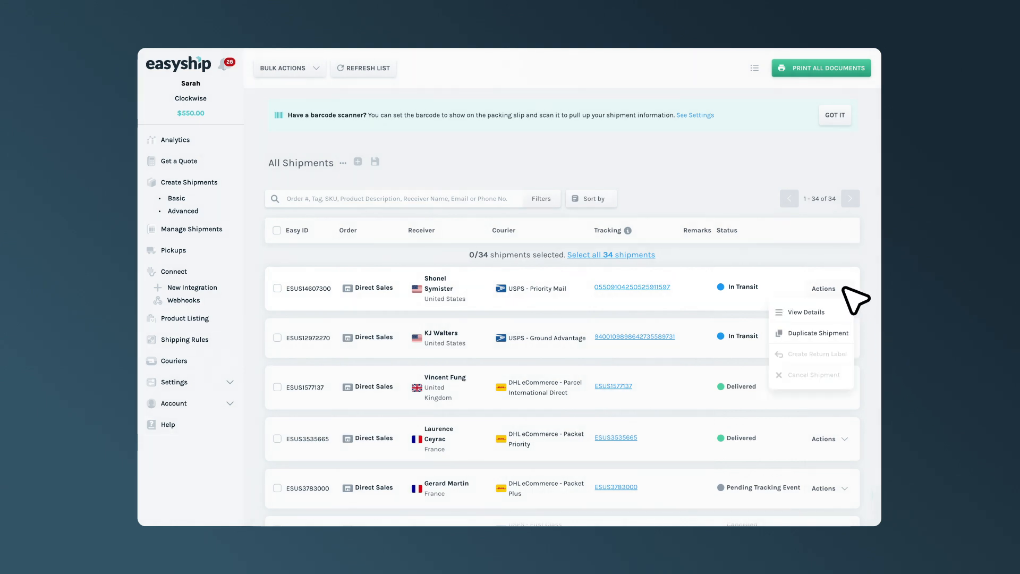
{"action": "left_click", "coordinate": [805, 313]}
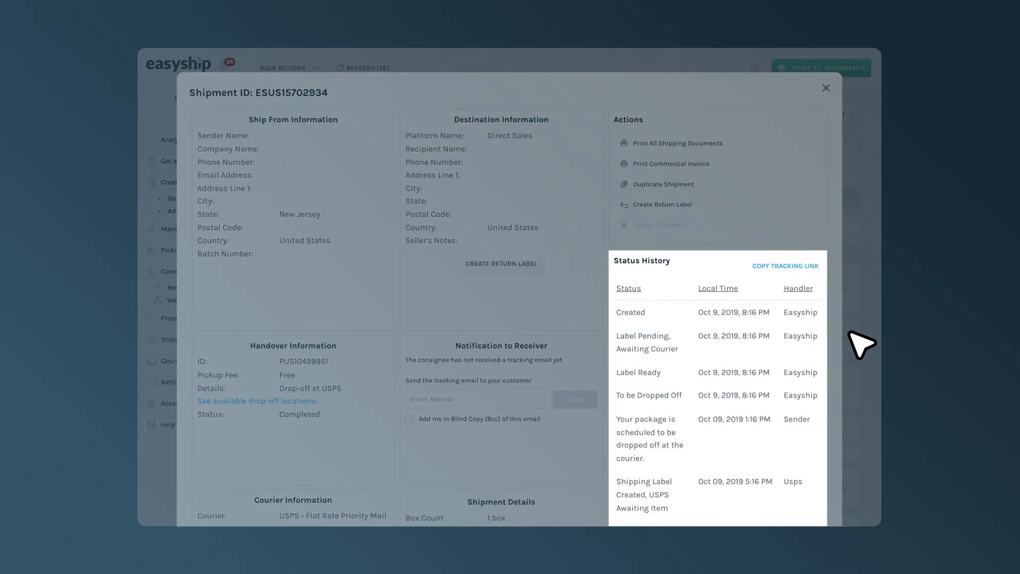
{"action": "scroll", "scroll_direction": "down", "scroll_amount": 3}
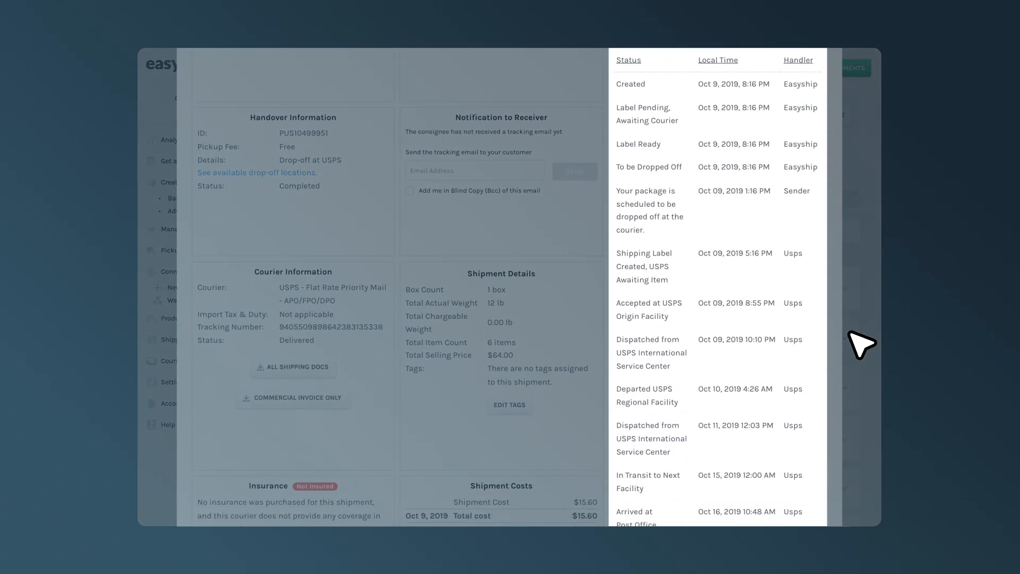